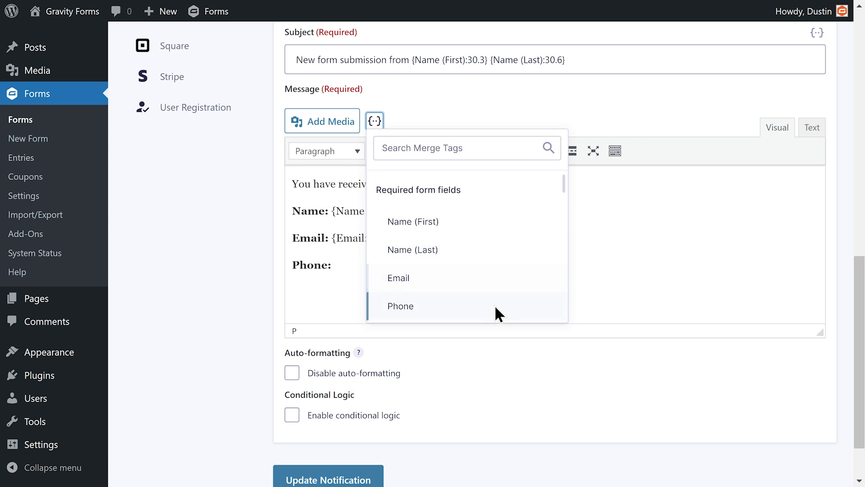
- Return to the Gravity Forms list and show the Contact Form's Settings submenu
left_click(401, 305)
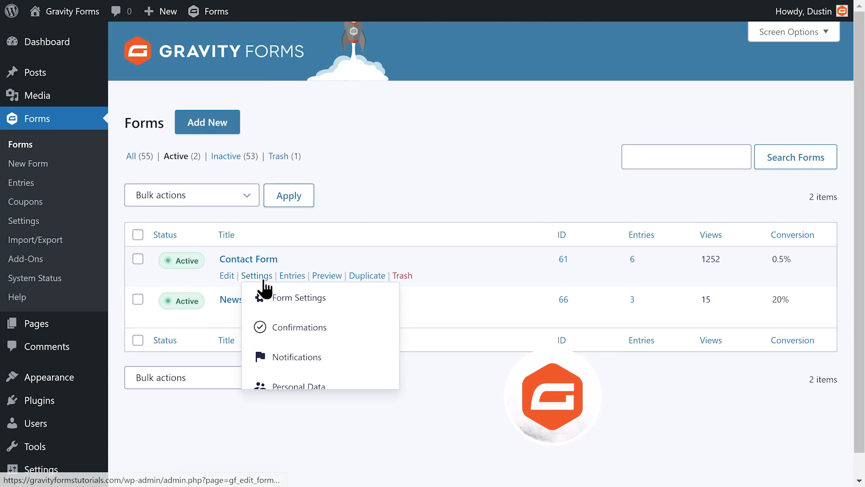
mouse_move(341, 374)
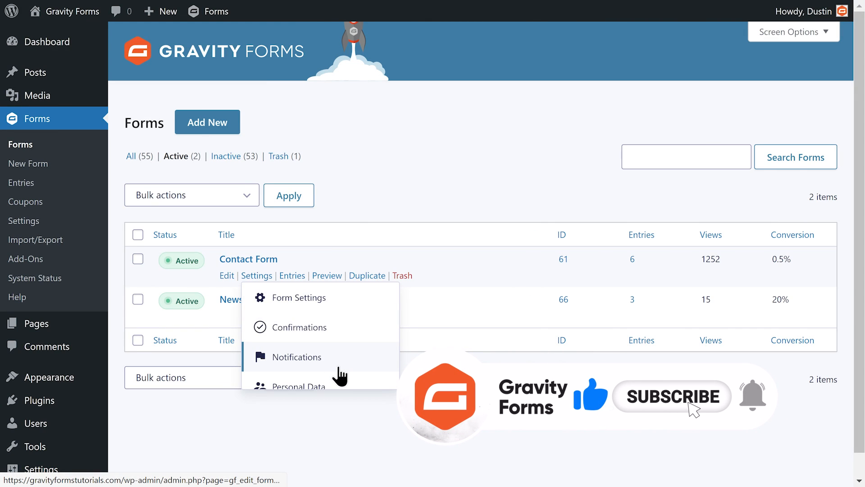
- Create the Contact Form's first notification, named 'Contact Form Notification', and scroll to Send To
left_click(297, 357)
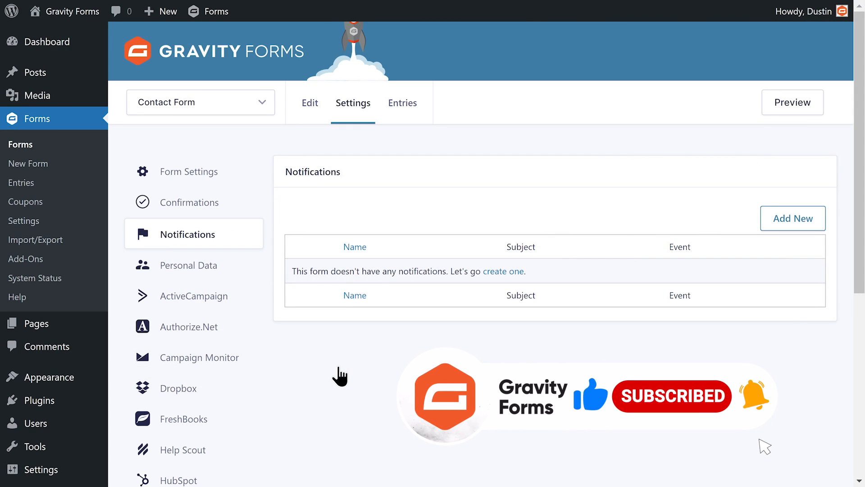
left_click(793, 218)
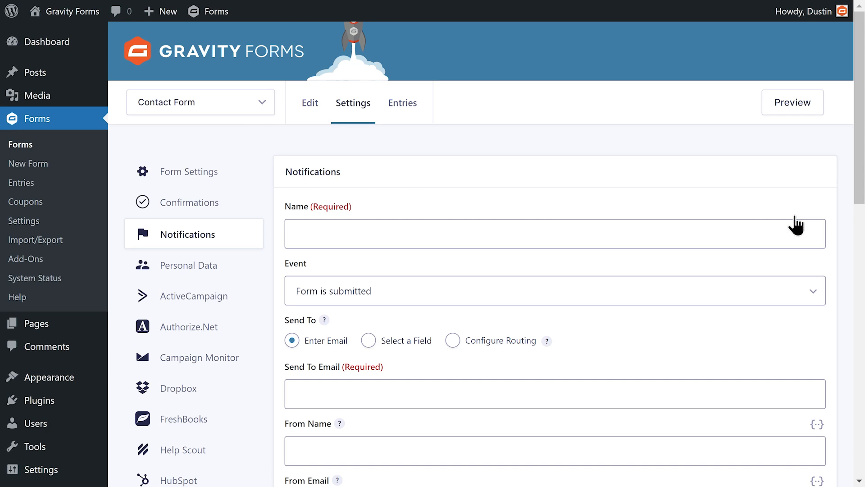
type("Contact Form Notification")
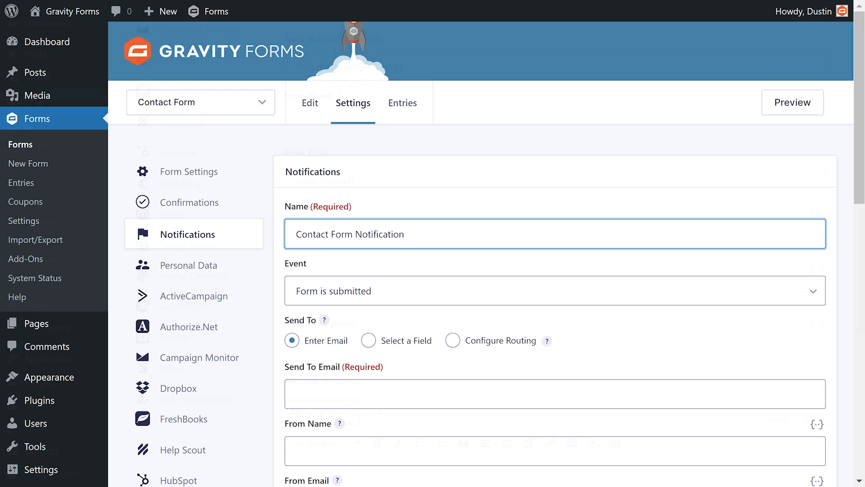
scroll("down", 3)
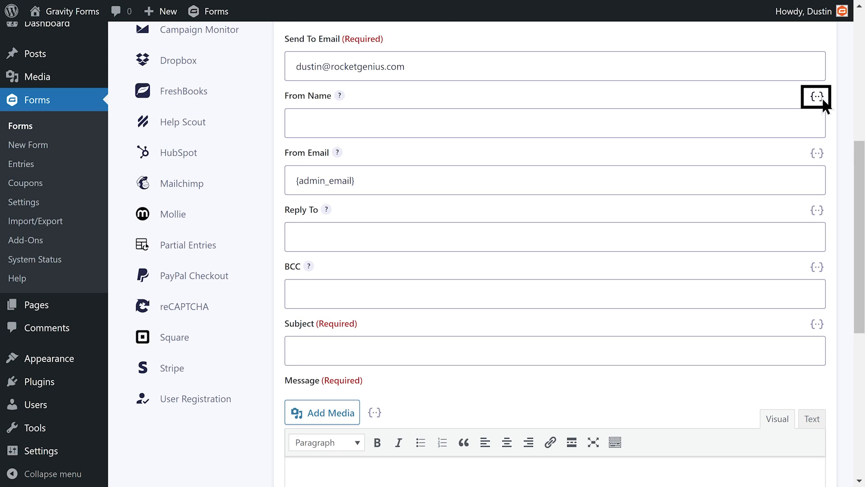
- Insert Name (First) and Name (Last) merge tags into both From Name and the subject
left_click(817, 97)
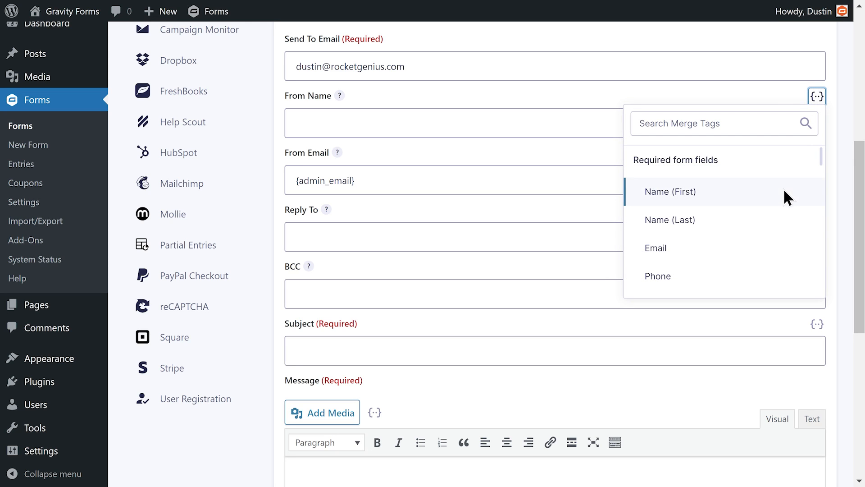
left_click(670, 192)
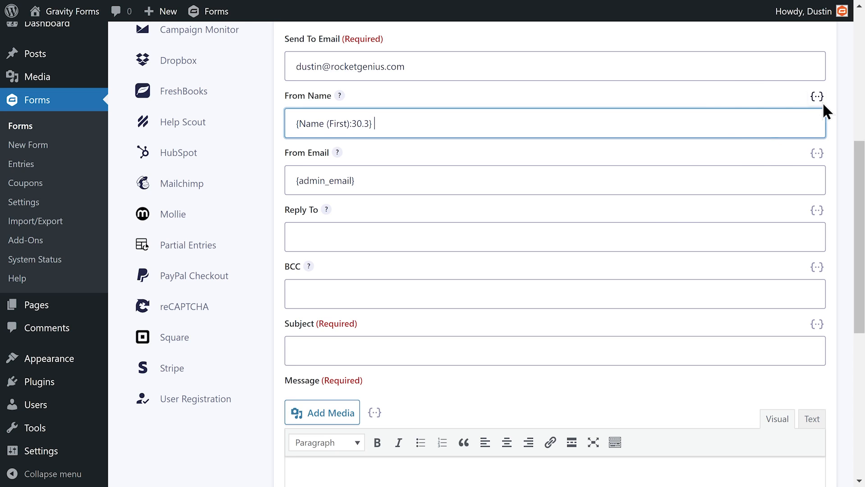
left_click(817, 96)
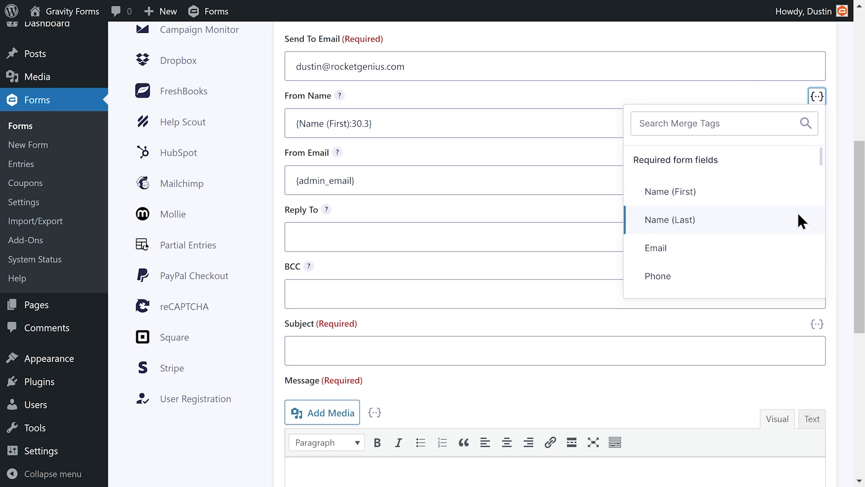
left_click(671, 219)
type("New form submissio")
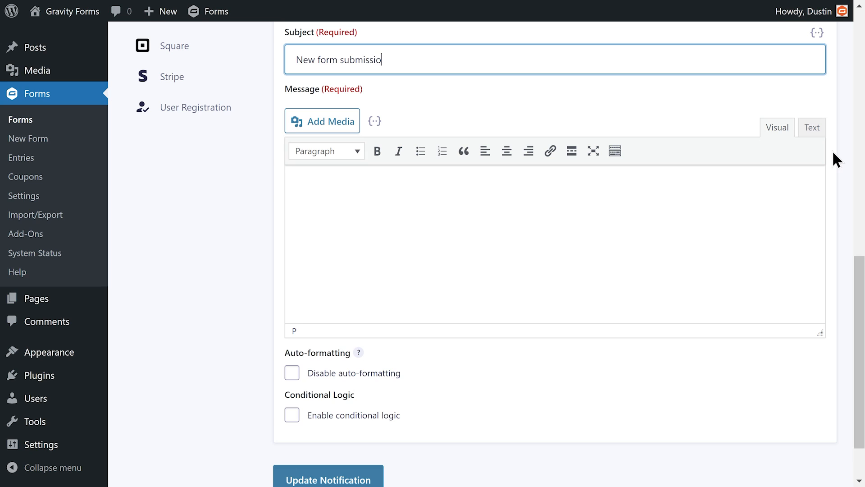
left_click(817, 32)
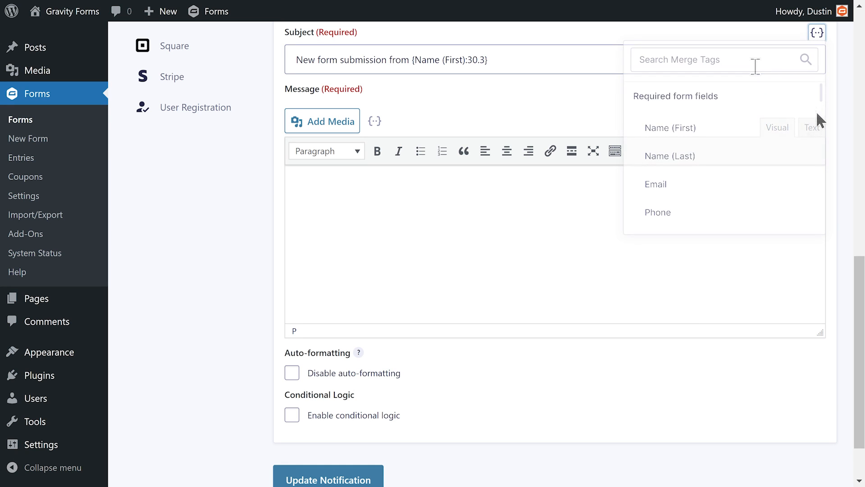
left_click(671, 155)
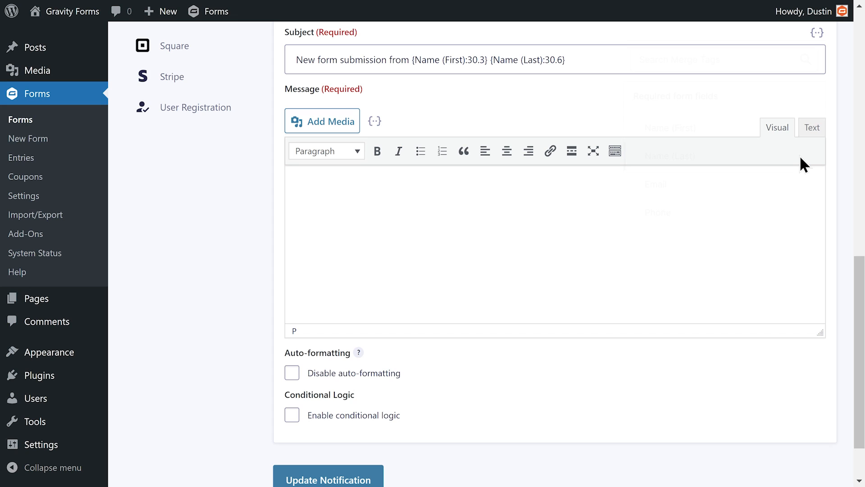
- Write 'You have received a new {form_title}' and insert the Comment/Question merge tag
type("You have received a new {form_title}")
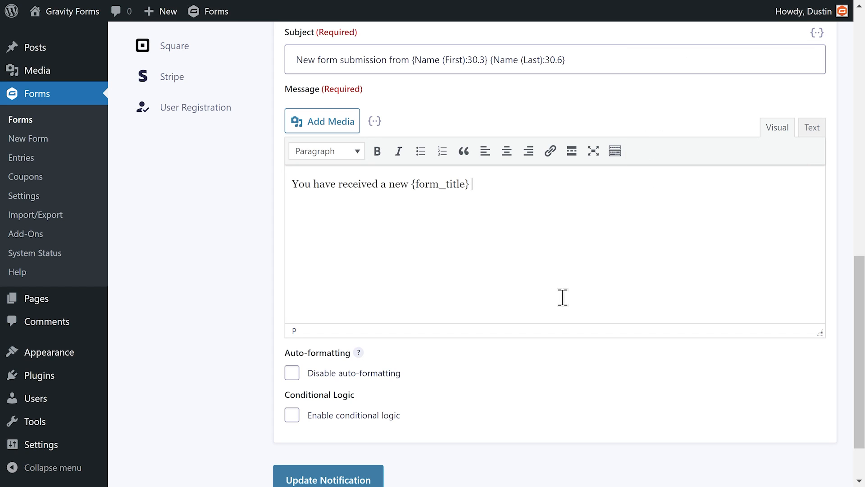
left_click(374, 121)
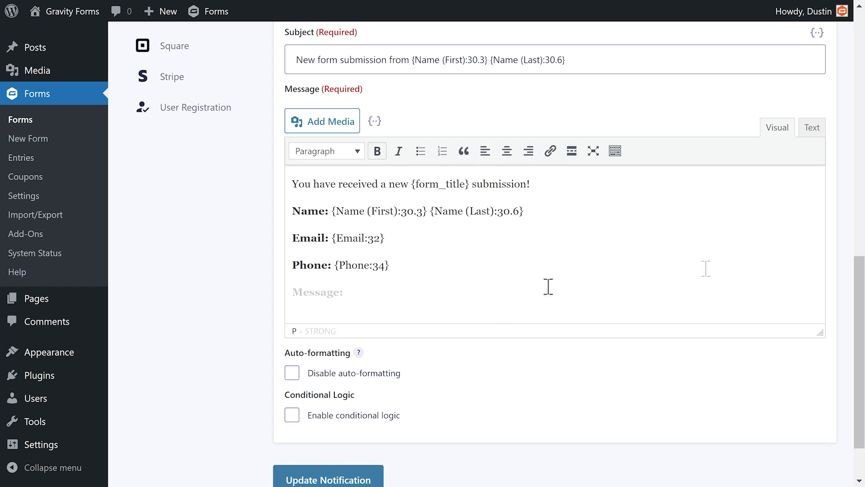
left_click(374, 121)
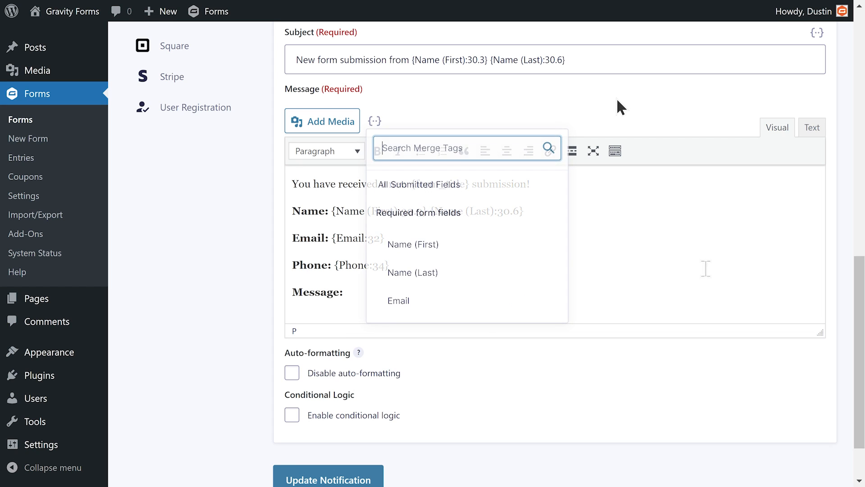
type("question")
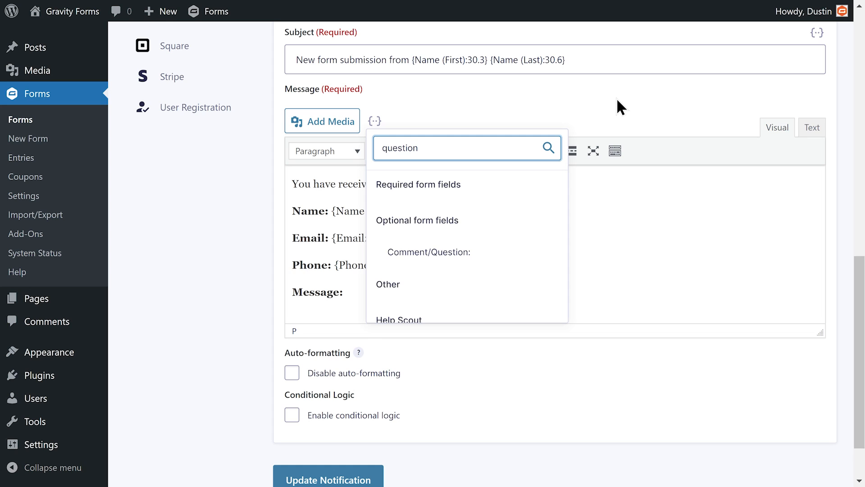
mouse_move(513, 260)
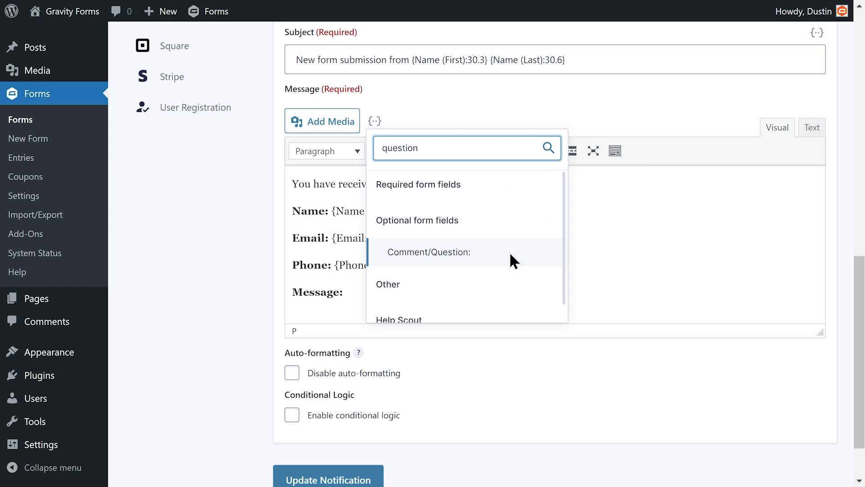
left_click(428, 251)
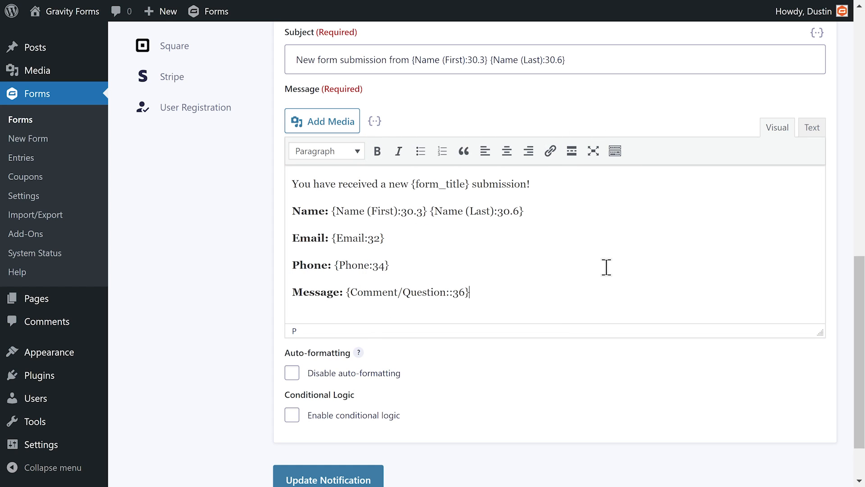
- Submit a filled-in test entry of the Contact Form on the front end
scroll("down", 3)
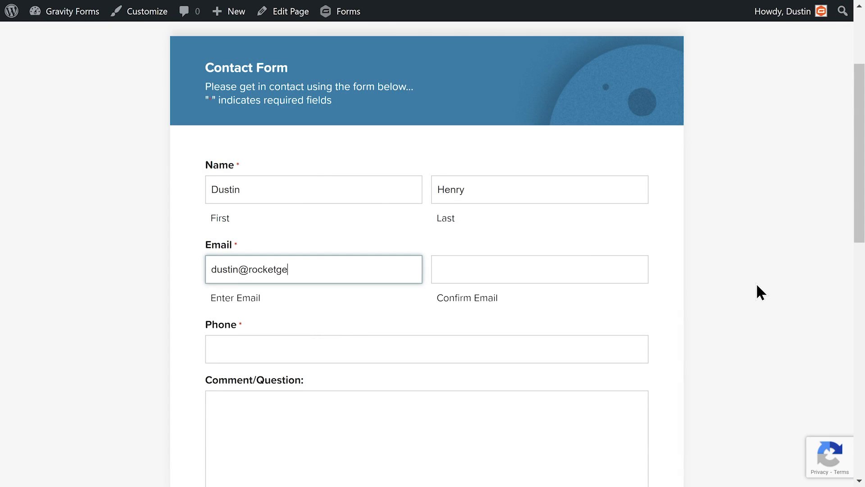
scroll("down", 3)
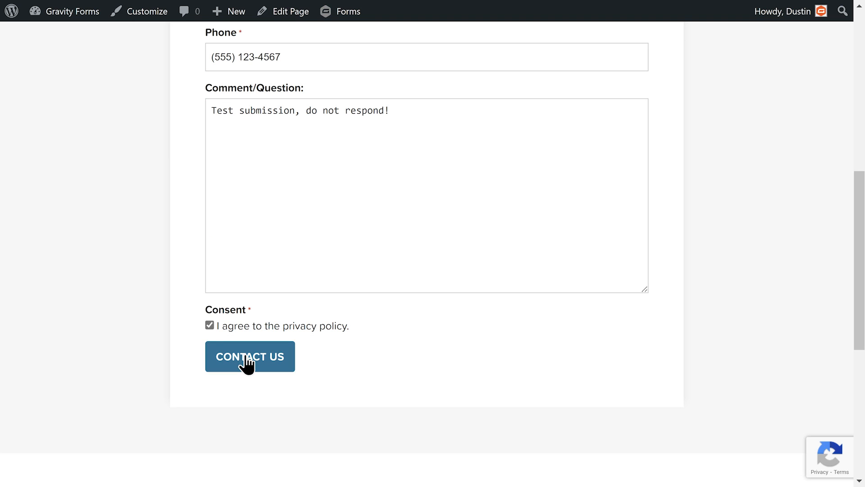
left_click(249, 356)
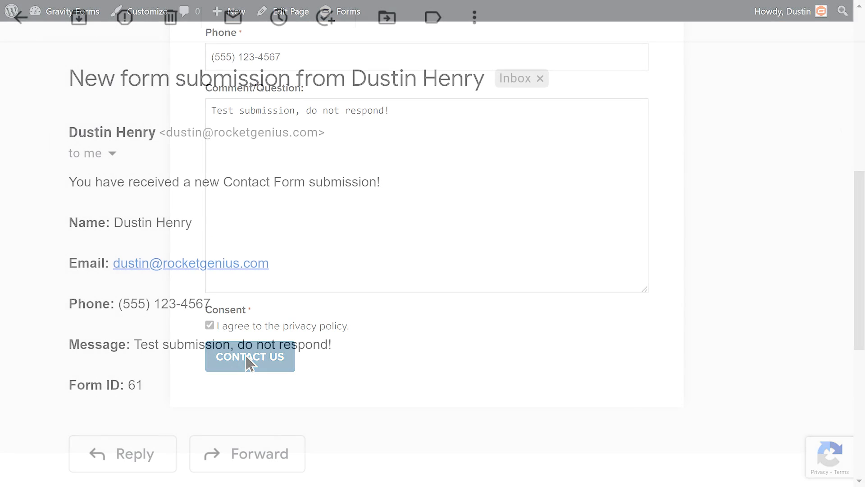